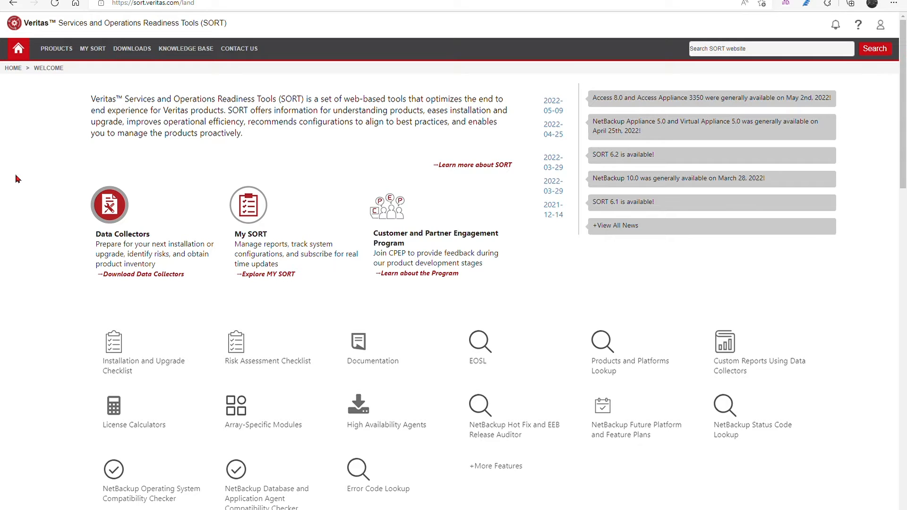
# - Go to the NetBackup product page from the PRODUCTS menu, under H - N
pyautogui.click(56, 49)
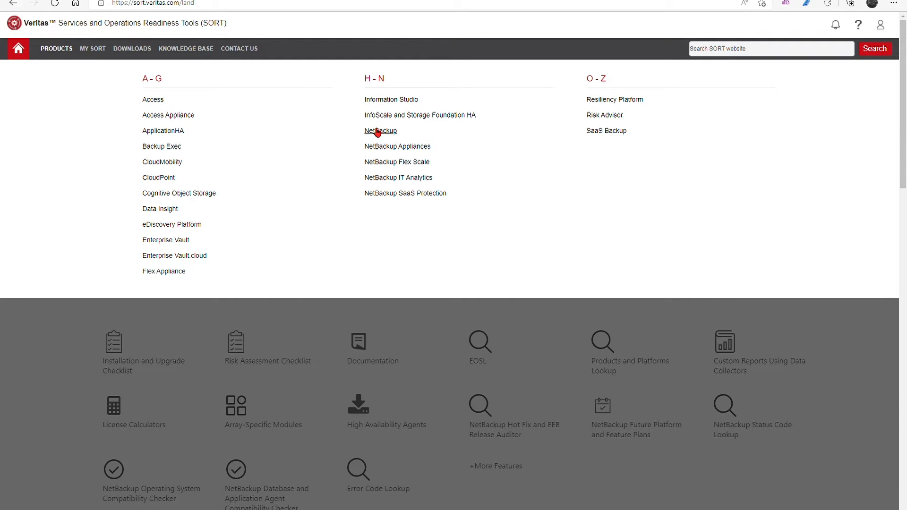
pyautogui.click(380, 130)
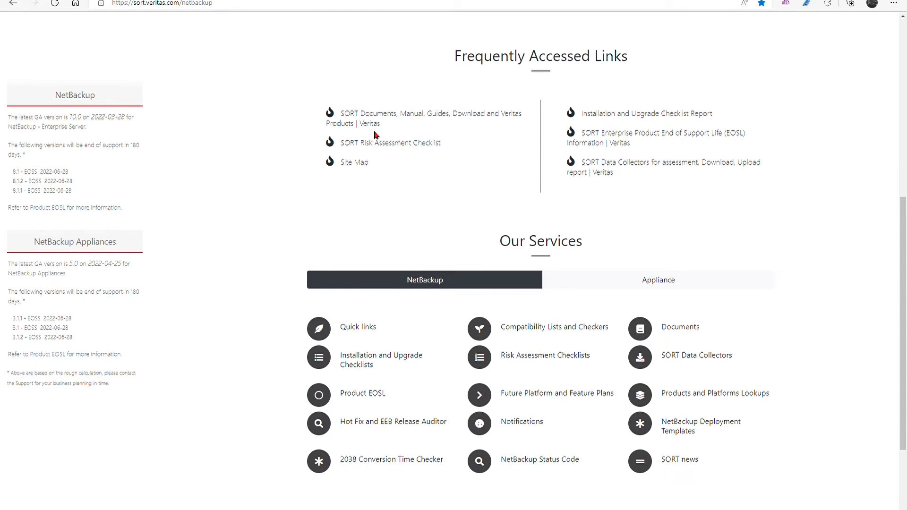
# - Preview the Installation and Upgrade Checklists, Compatibility Lists and Checkers, and Documents service descriptions
pyautogui.scroll(-3)
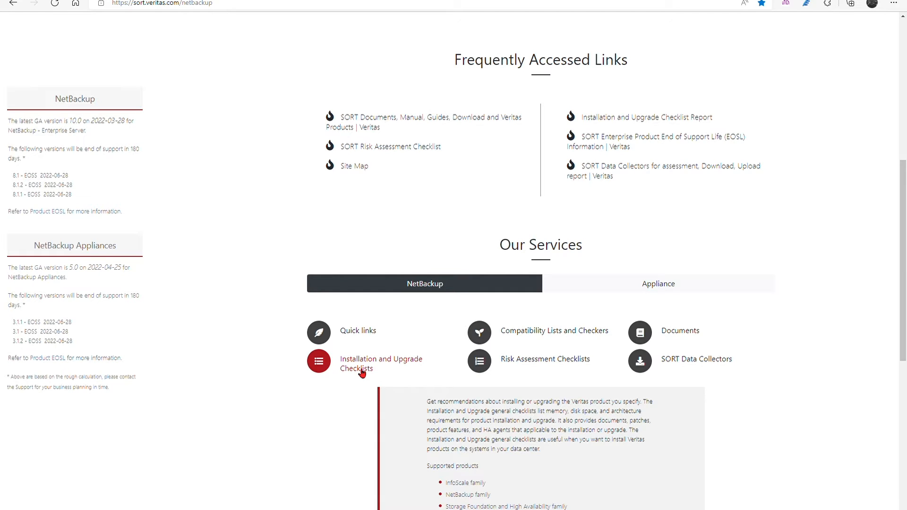
pyautogui.click(479, 330)
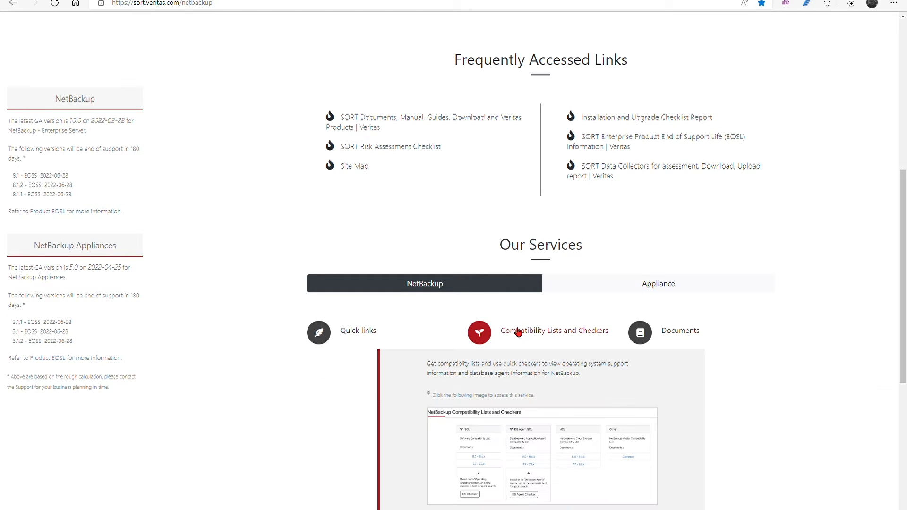
pyautogui.click(680, 330)
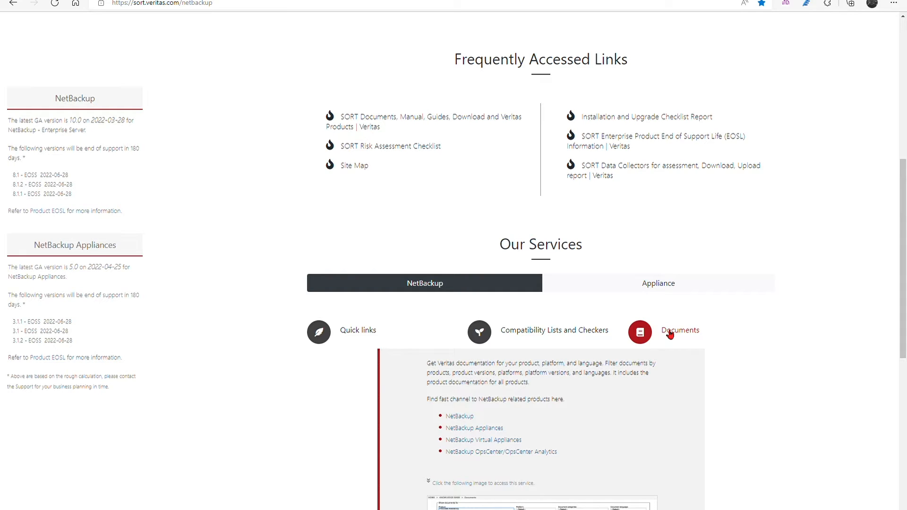
pyautogui.click(657, 284)
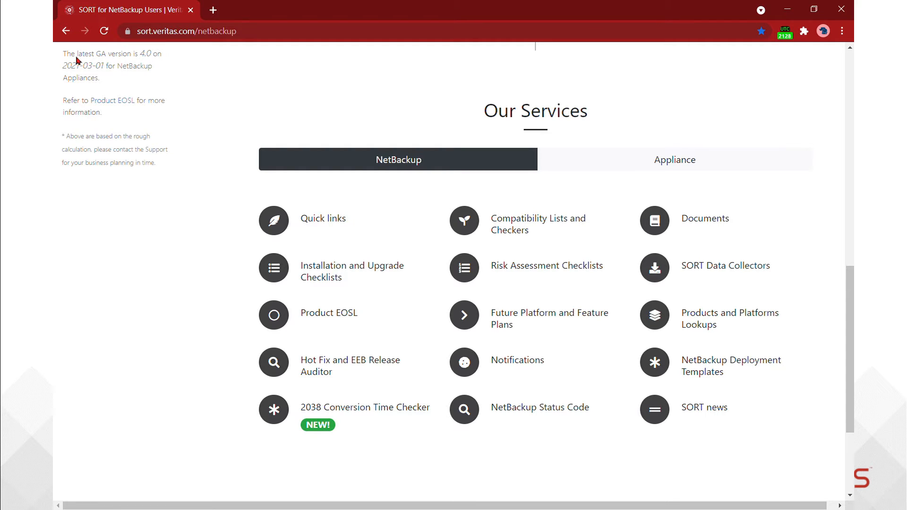
pyautogui.moveTo(88, 67)
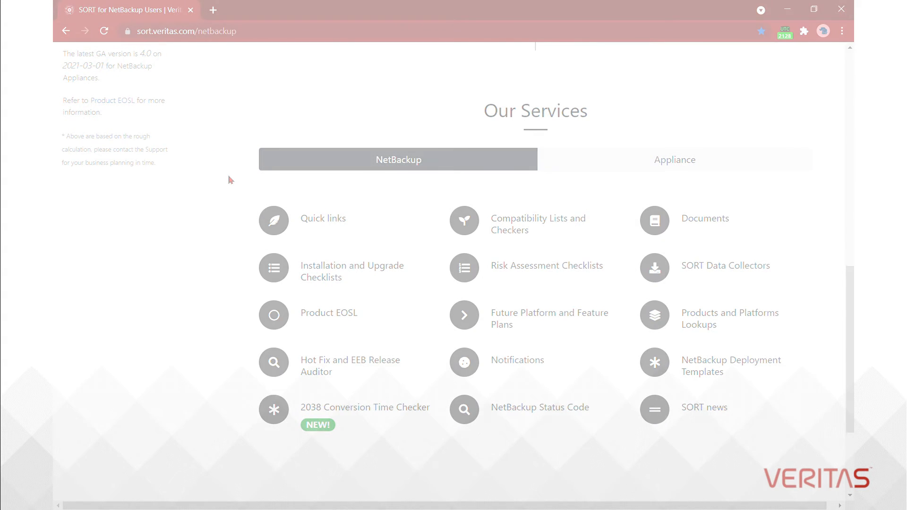
# - Open the Installation and Upgrade Checklists service for NetBackup Enterprise Server
pyautogui.click(351, 270)
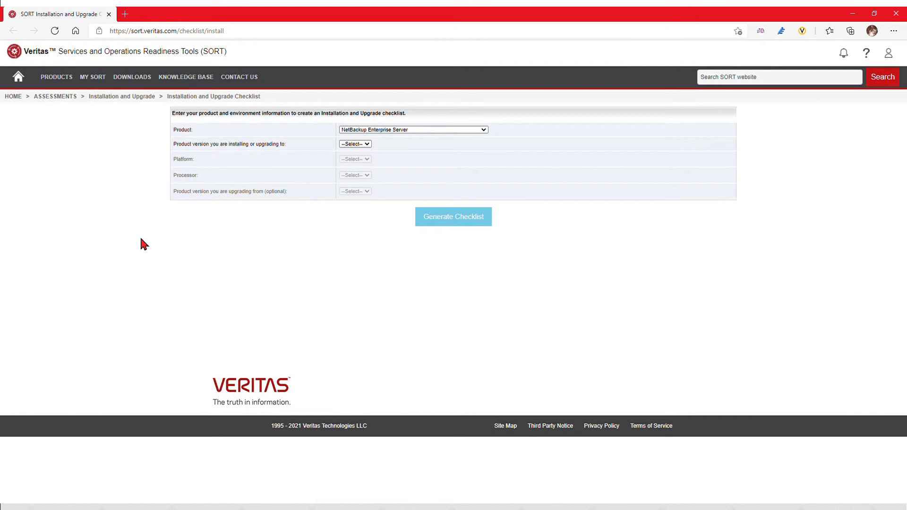
pyautogui.moveTo(94, 206)
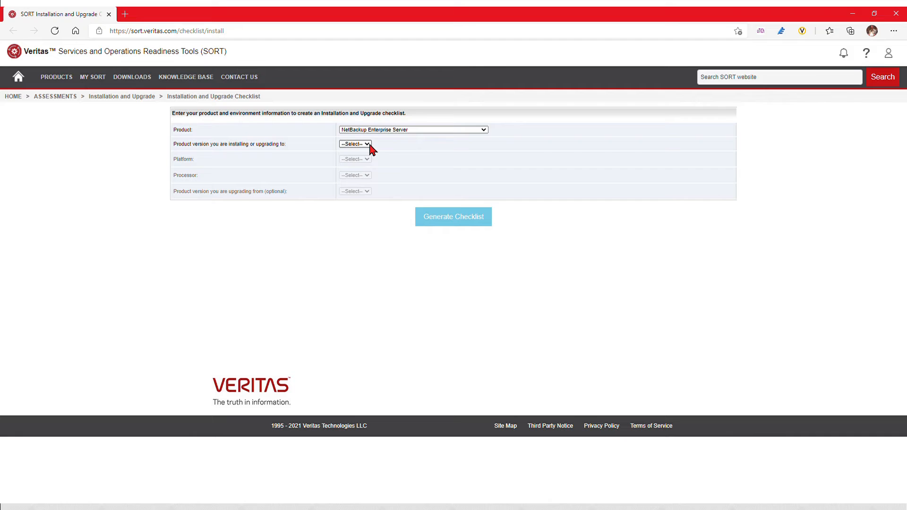
# - Choose version 9.1, Red Hat Enterprise Linux 8 x86-64, upgrading from 8.3.0.1, and generate
pyautogui.click(353, 144)
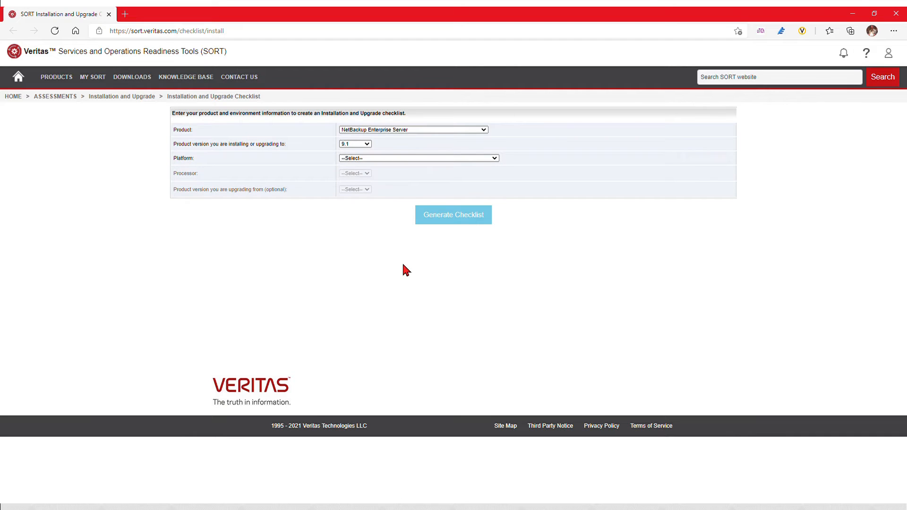
pyautogui.click(417, 157)
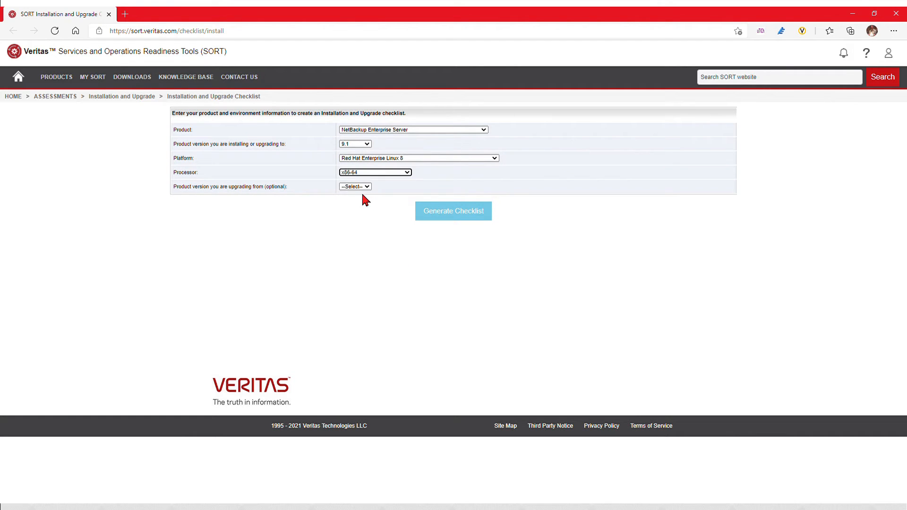
pyautogui.click(453, 211)
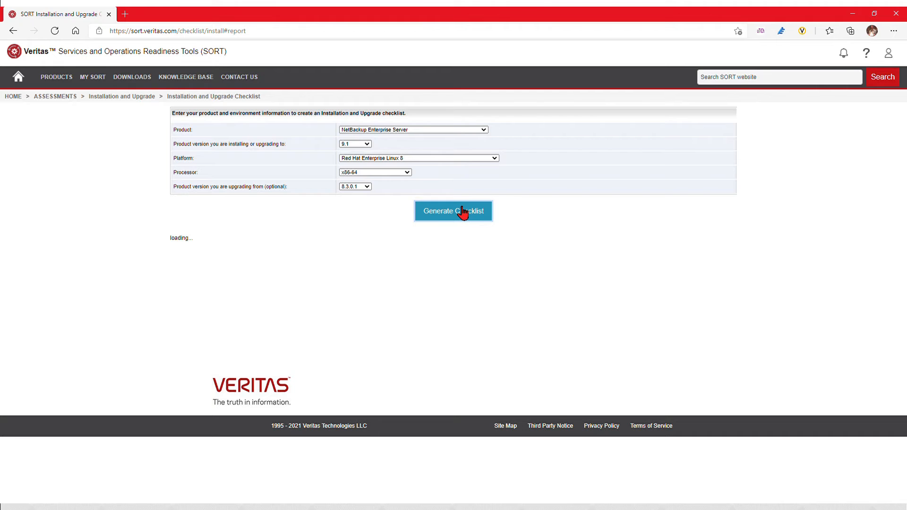
pyautogui.click(453, 211)
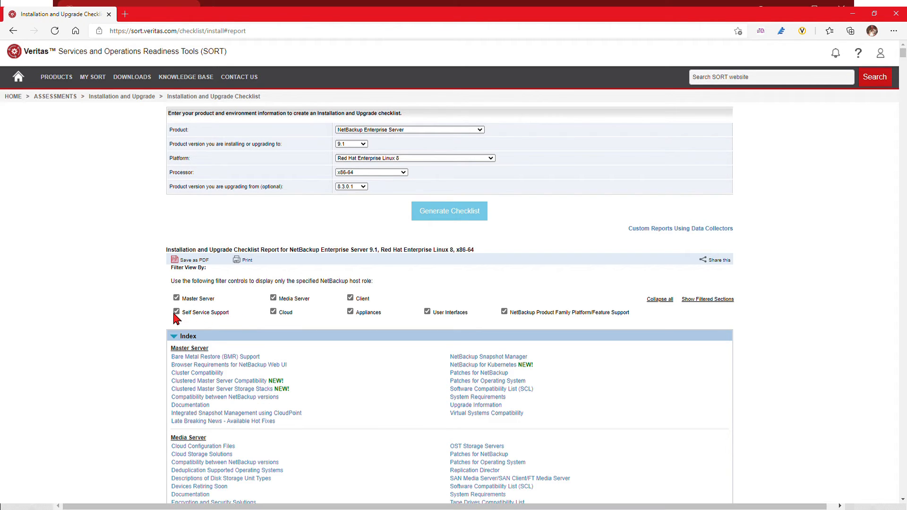
# - Exclude Self Service Support and Appliances, then collapse all report sections including Index
pyautogui.click(176, 312)
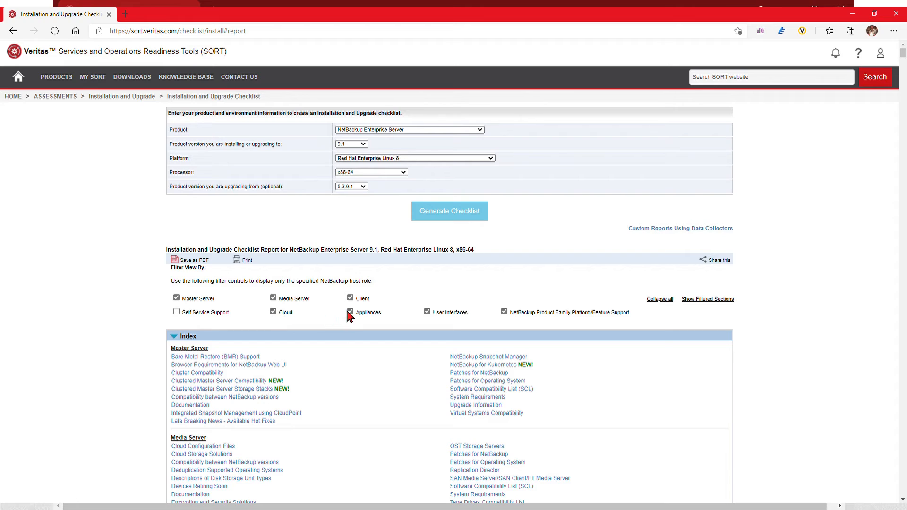
pyautogui.click(350, 312)
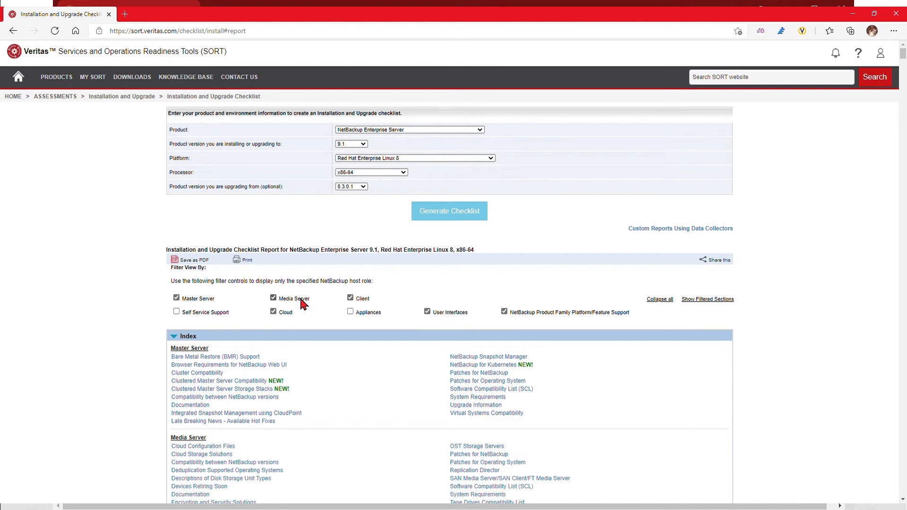
pyautogui.moveTo(613, 301)
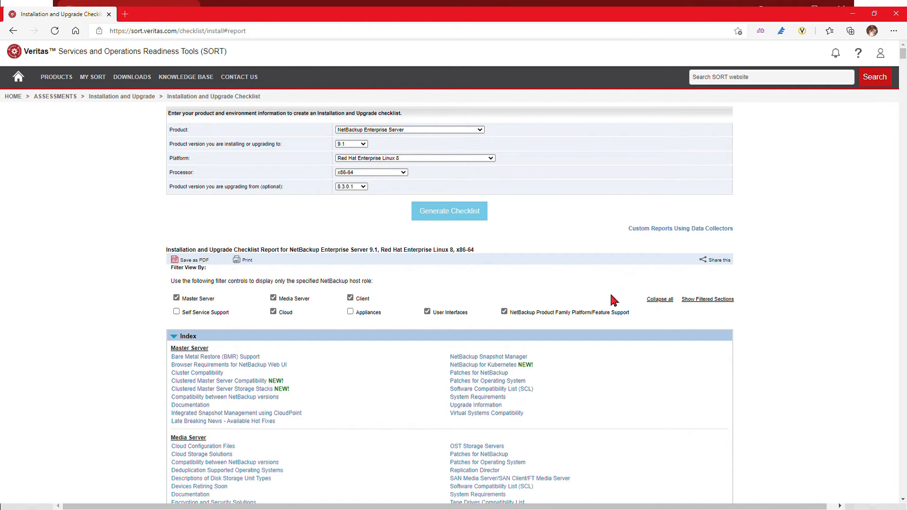
pyautogui.click(658, 299)
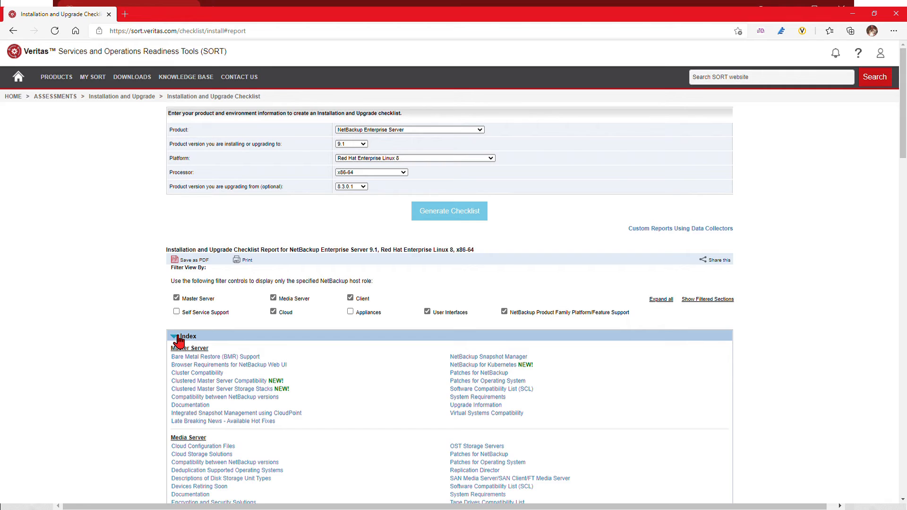
pyautogui.click(173, 335)
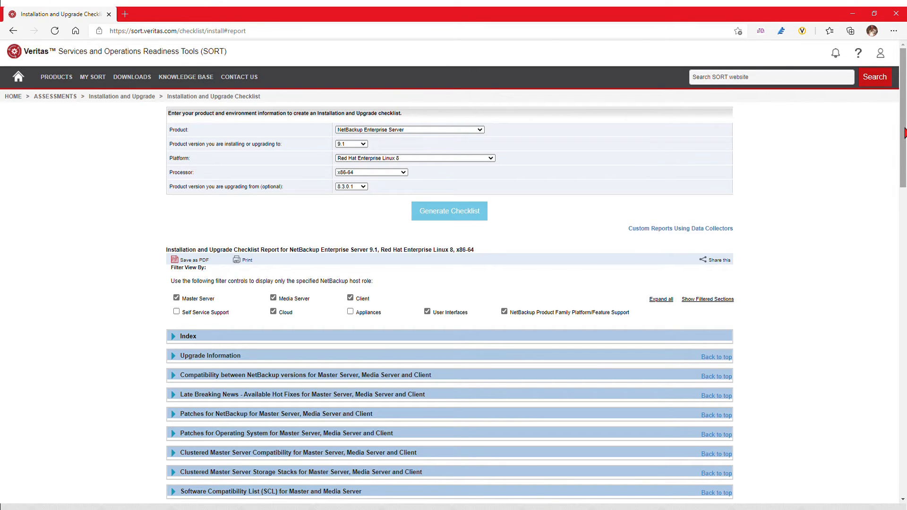
pyautogui.scroll(-3)
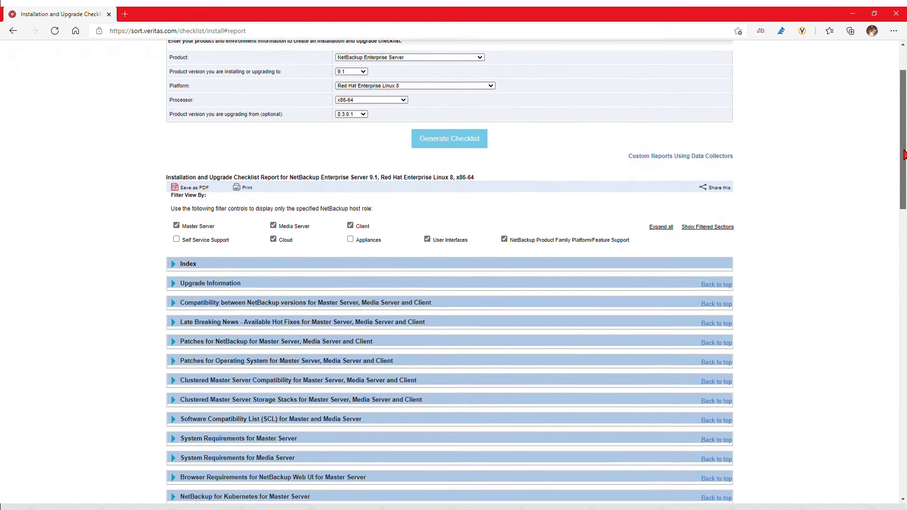
pyautogui.scroll(-3)
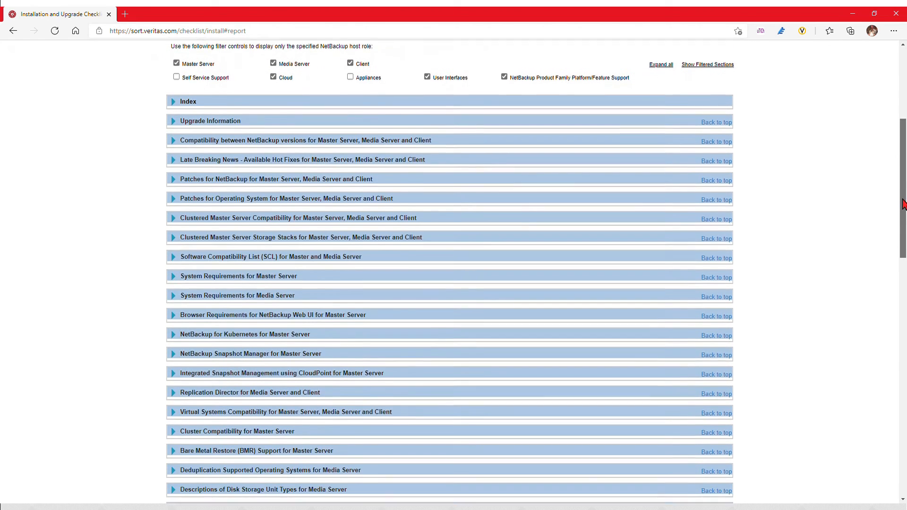
pyautogui.scroll(-3)
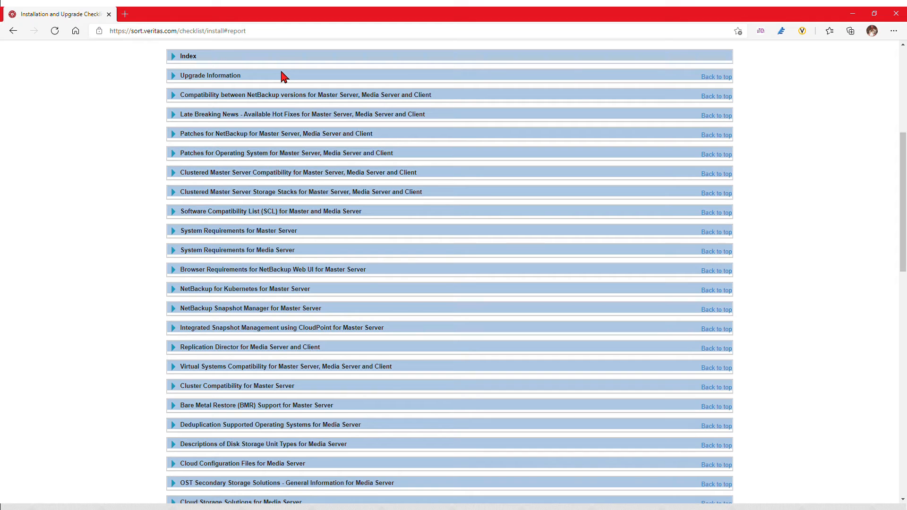
pyautogui.moveTo(178, 79)
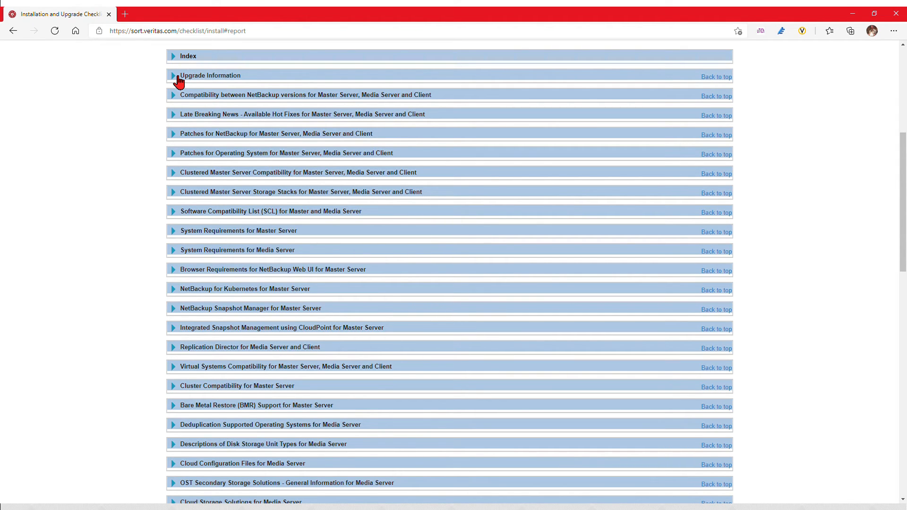
pyautogui.click(173, 173)
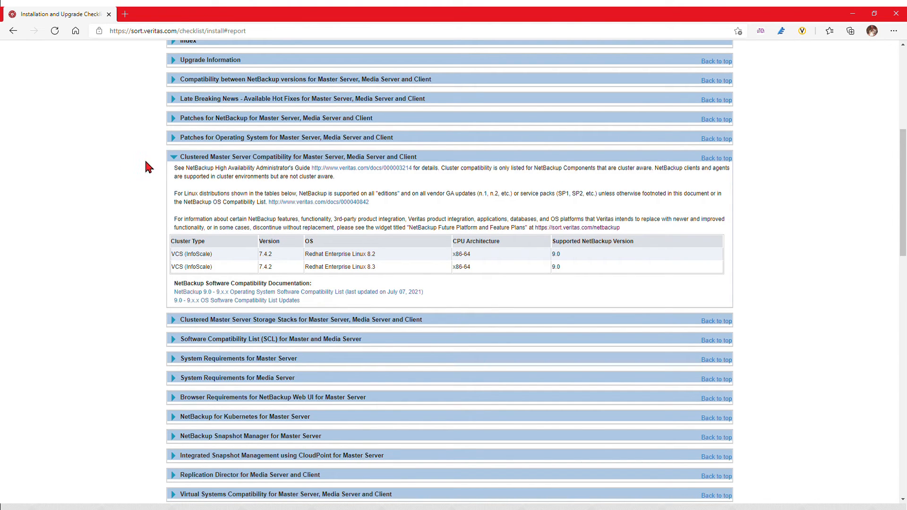
pyautogui.click(173, 156)
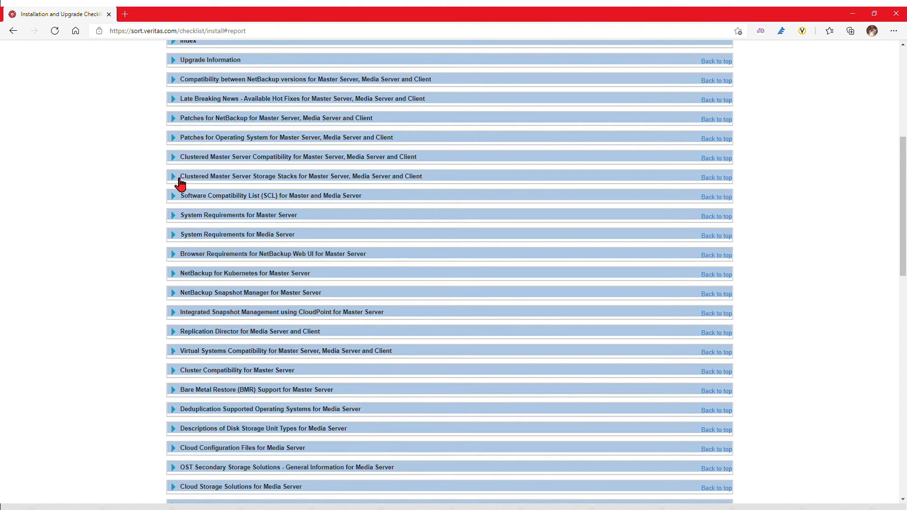
pyautogui.click(174, 176)
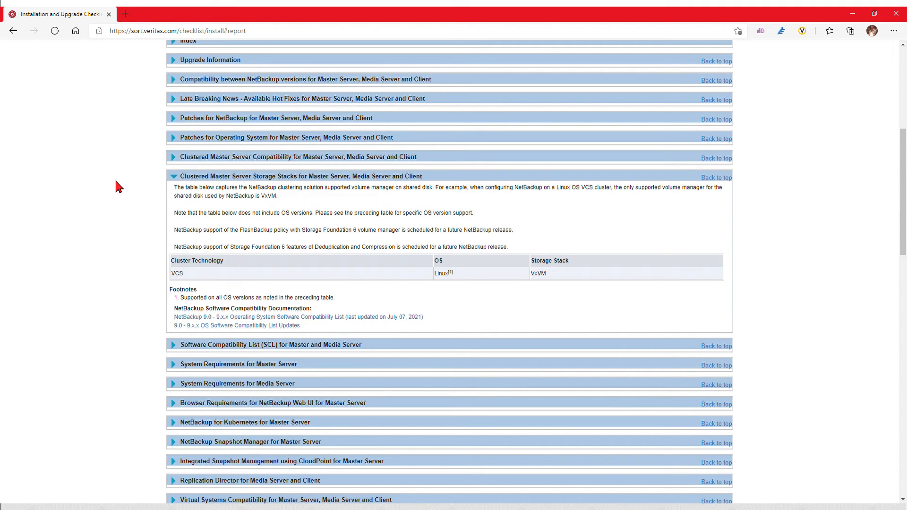
pyautogui.click(173, 176)
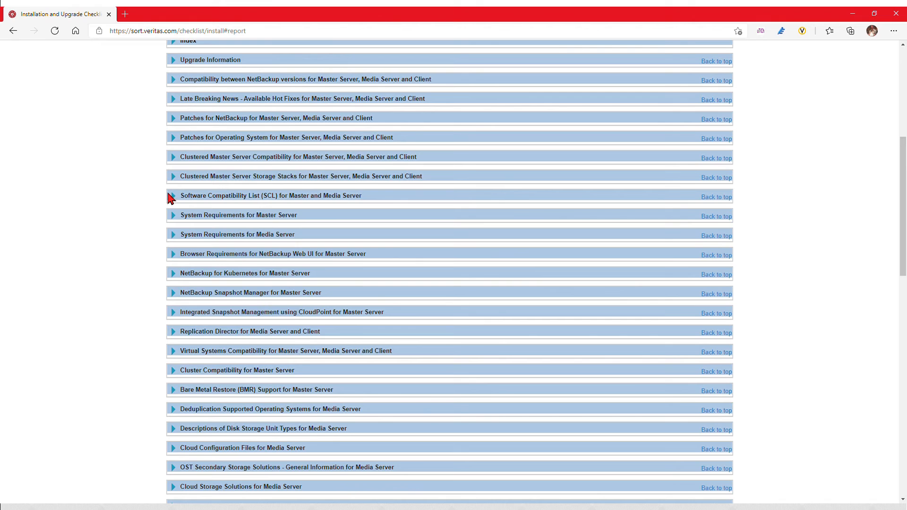
# - Expand the SCL section and open the Hardware and Cloud Storage Compatibility List HTML
pyautogui.click(173, 196)
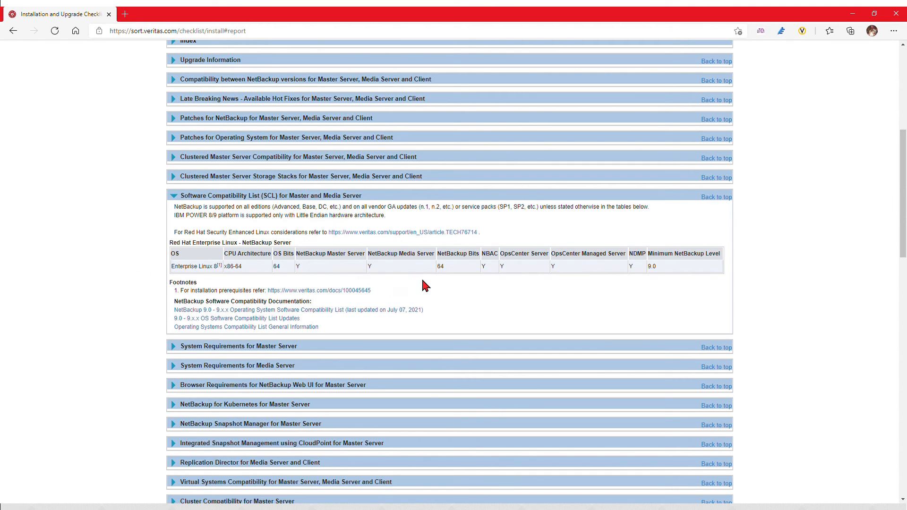
pyautogui.moveTo(669, 282)
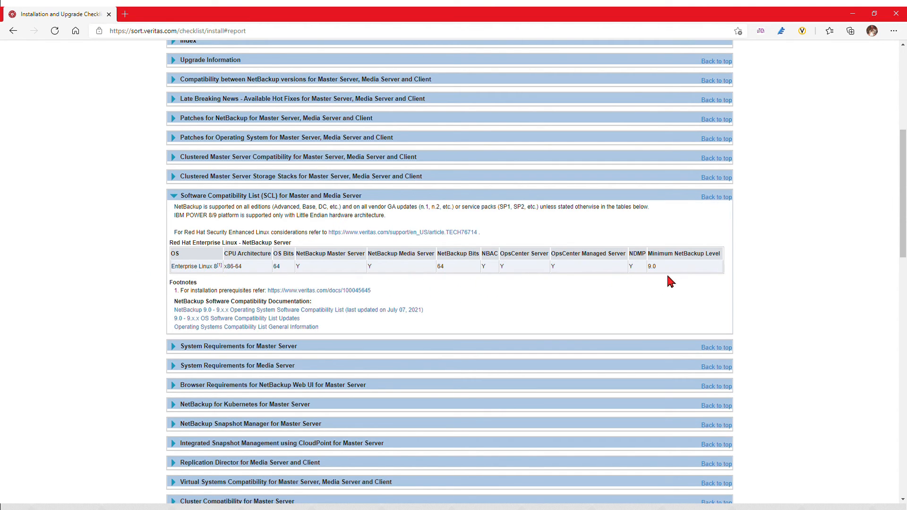
pyautogui.moveTo(472, 275)
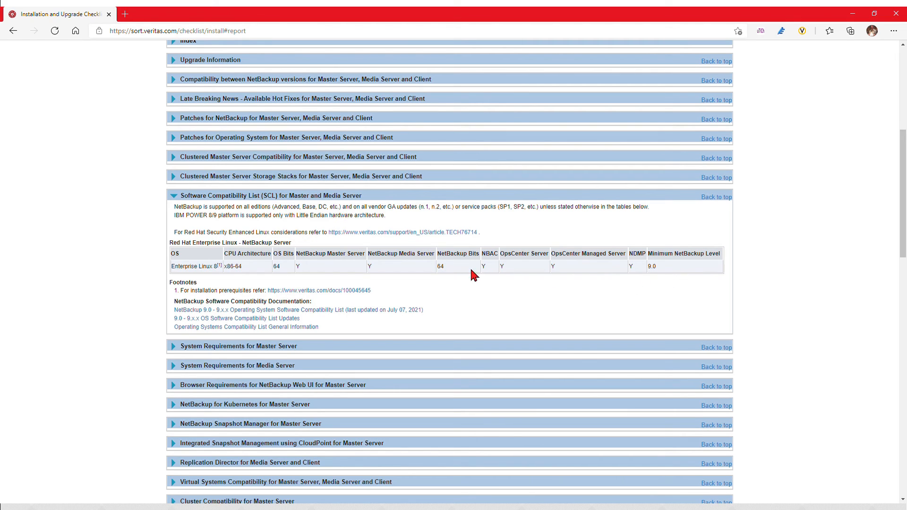
pyautogui.moveTo(139, 283)
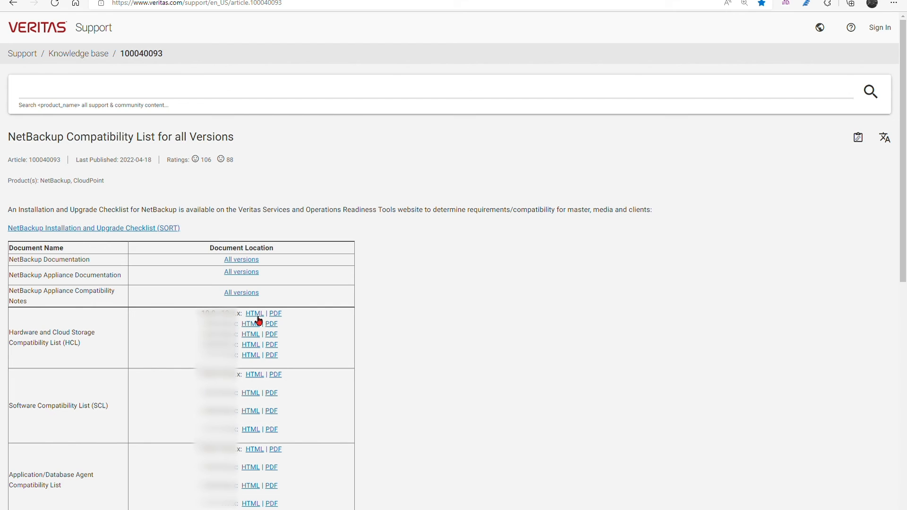
pyautogui.click(255, 313)
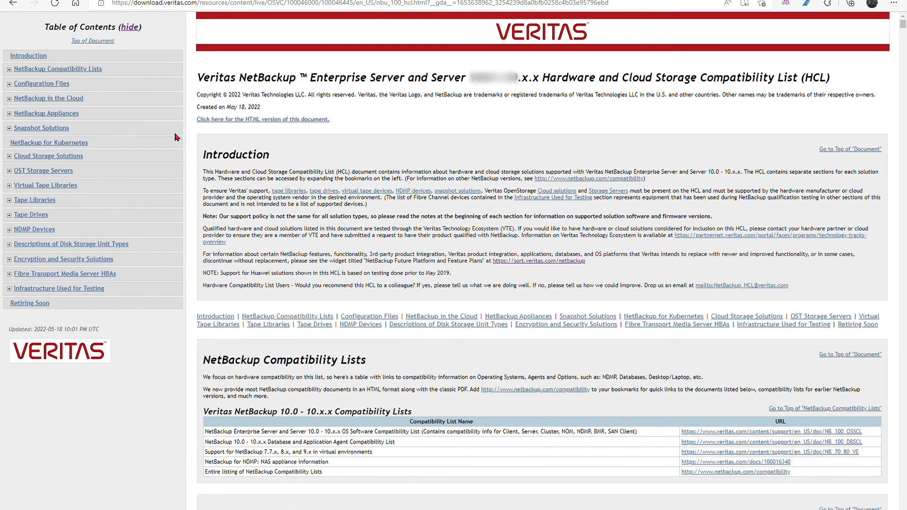
# - Jump through OST Storage Servers, NDMP Devices, Encryption and Security, ending at NetBackup in the Cloud
pyautogui.click(43, 170)
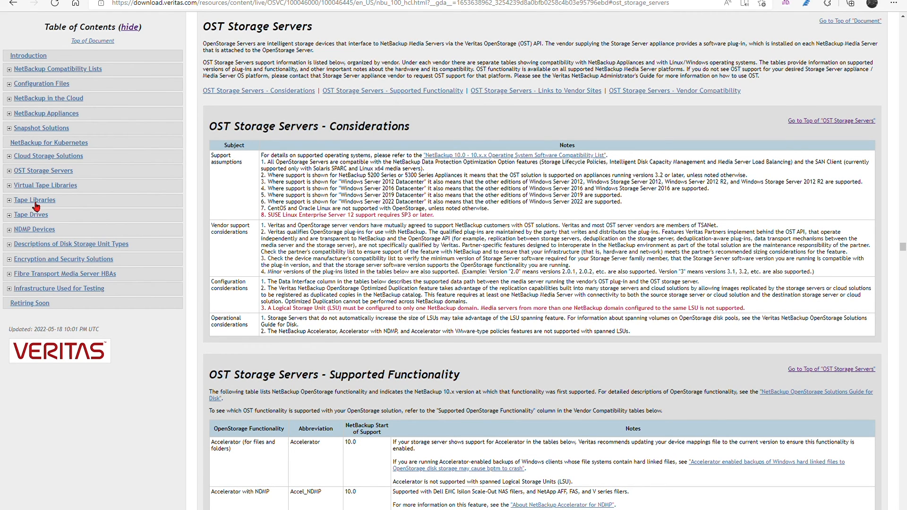
pyautogui.moveTo(39, 237)
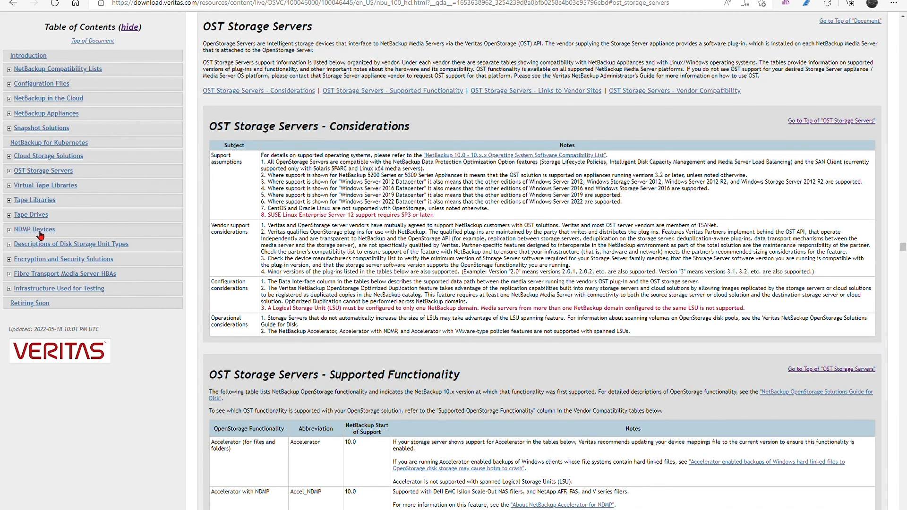
pyautogui.click(34, 229)
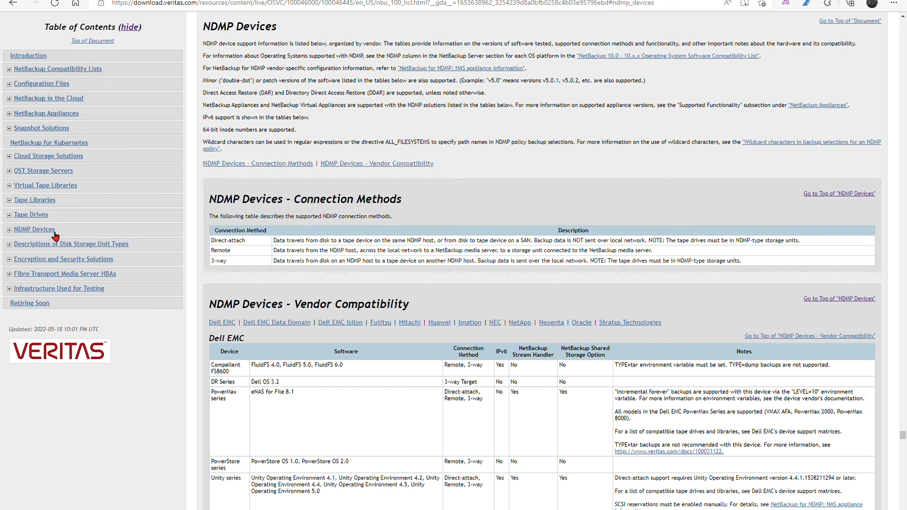
pyautogui.moveTo(51, 265)
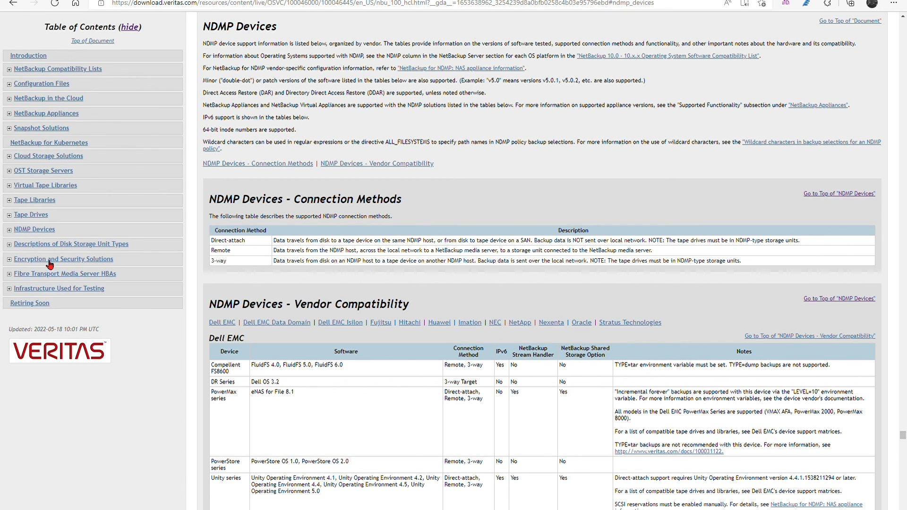
pyautogui.click(63, 258)
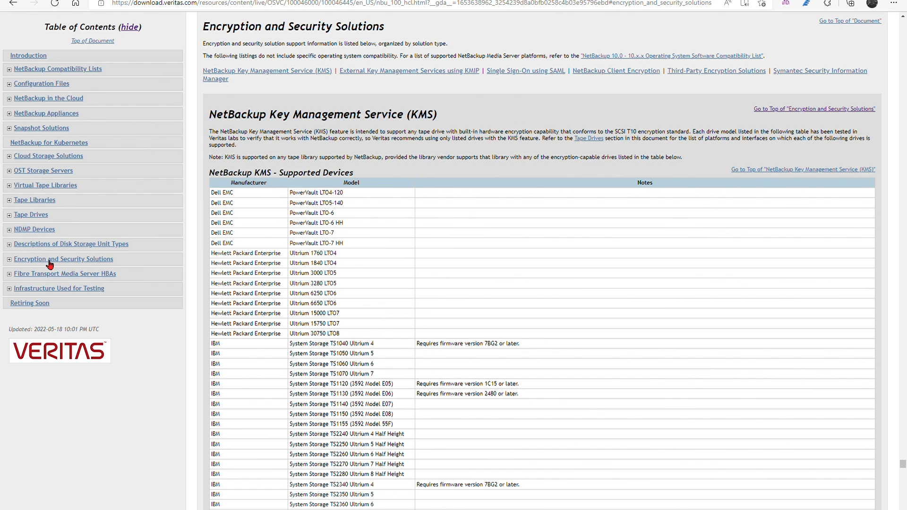
pyautogui.moveTo(41, 99)
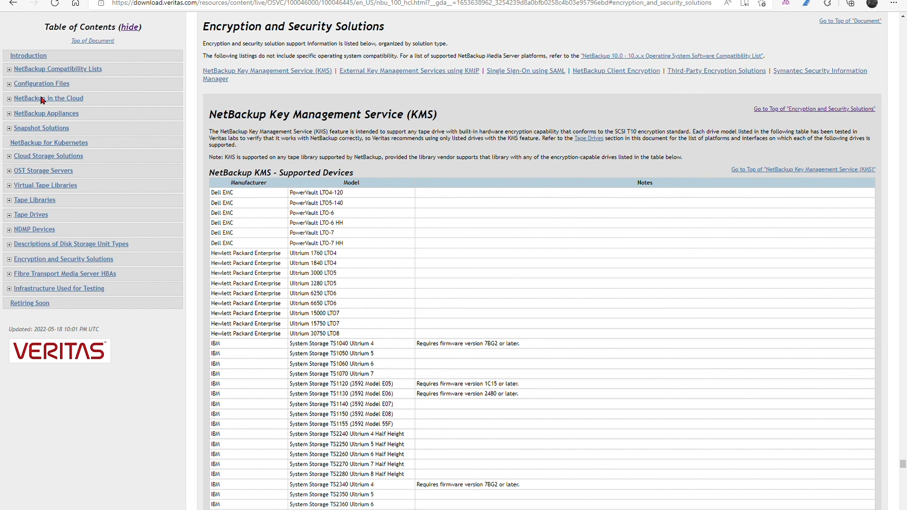
pyautogui.click(48, 98)
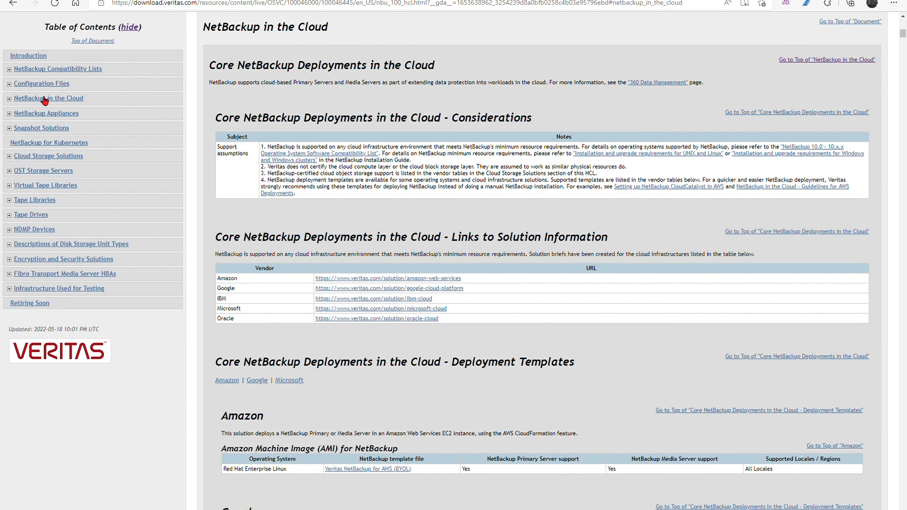
pyautogui.moveTo(684, 43)
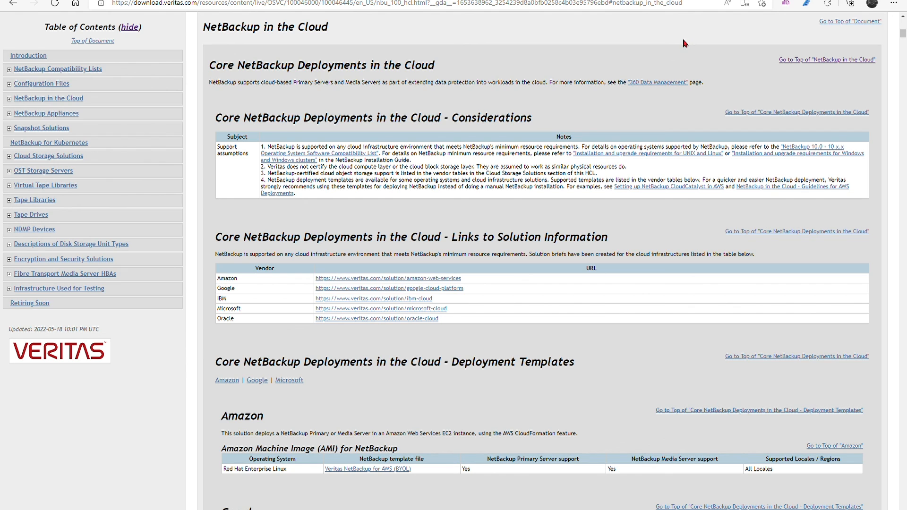